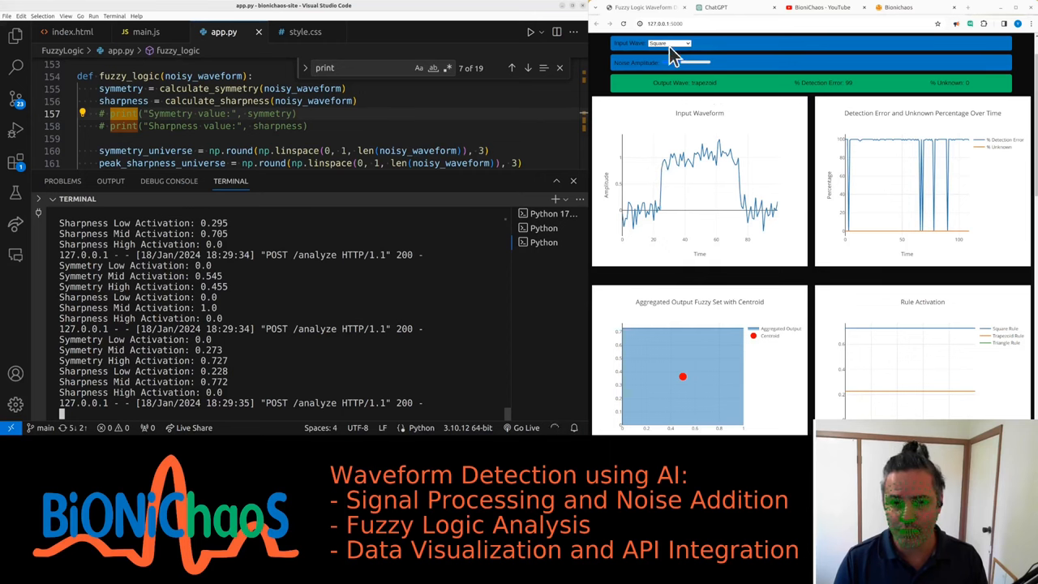
# - Try several input waveforms, including Square, and finish on Trapezoid
pyautogui.click(667, 43)
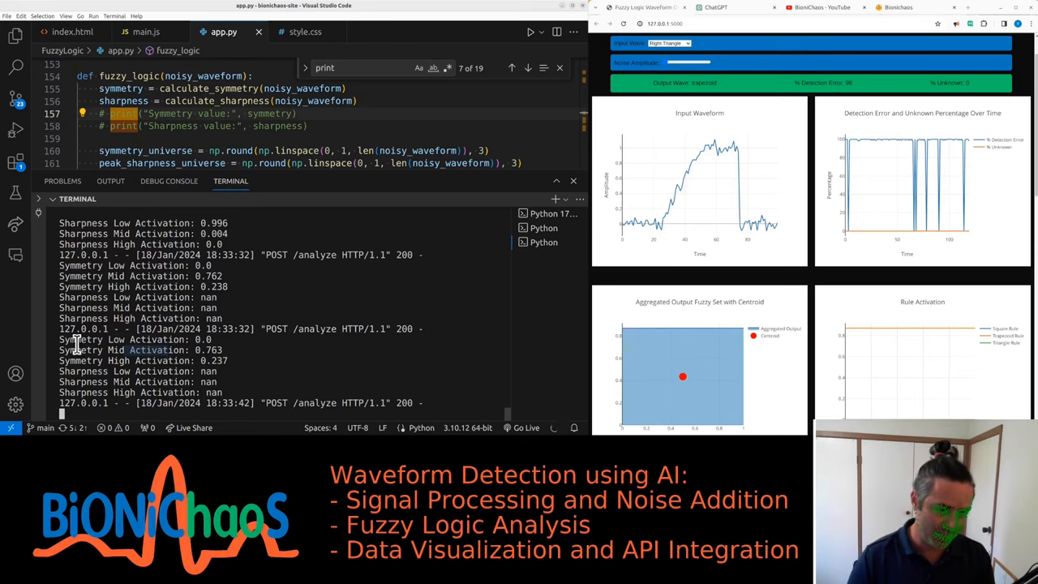
pyautogui.click(669, 43)
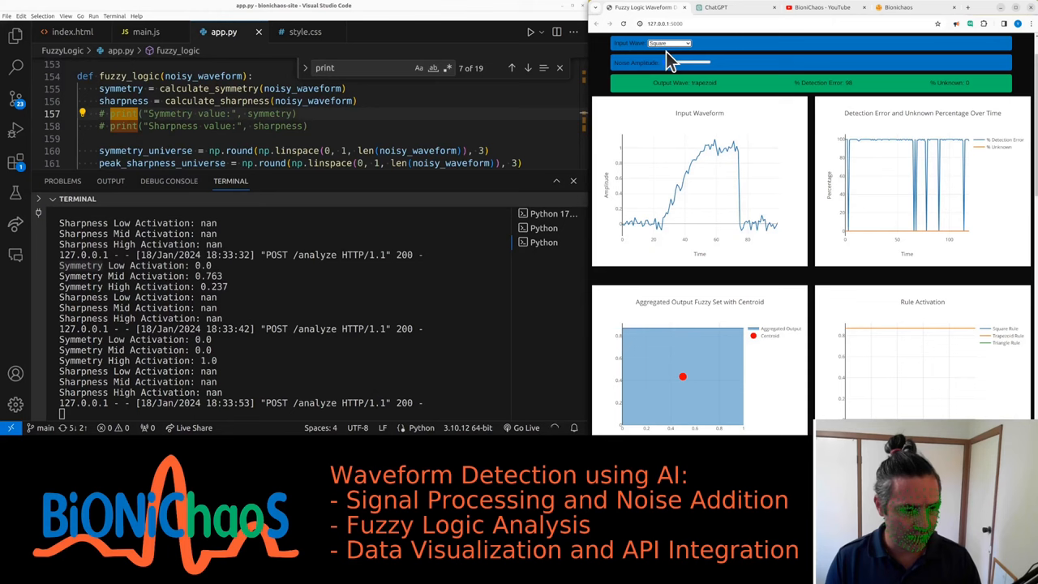
pyautogui.moveTo(296, 361)
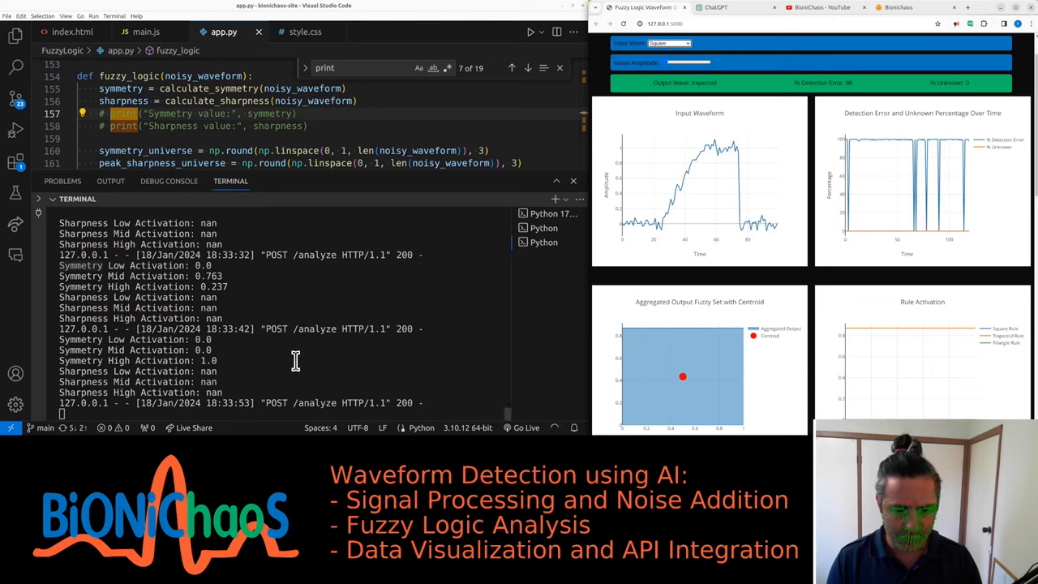
pyautogui.click(669, 42)
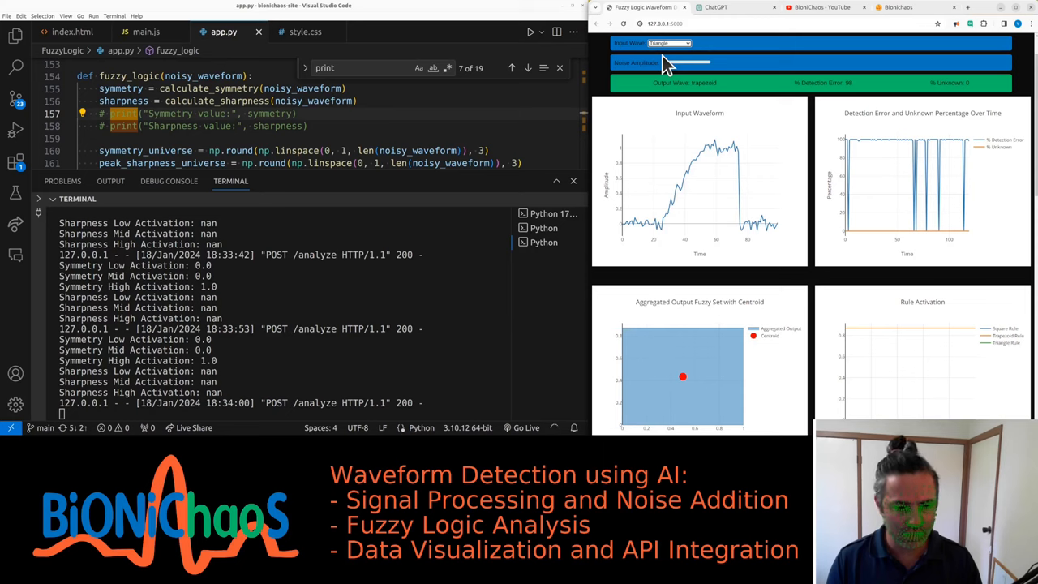
pyautogui.click(669, 43)
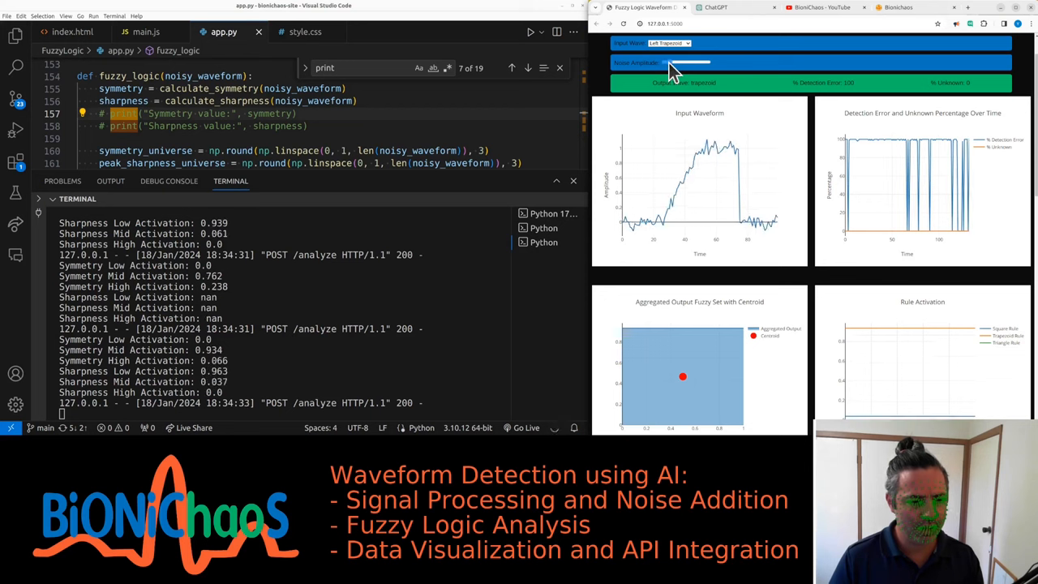
pyautogui.moveTo(669, 61)
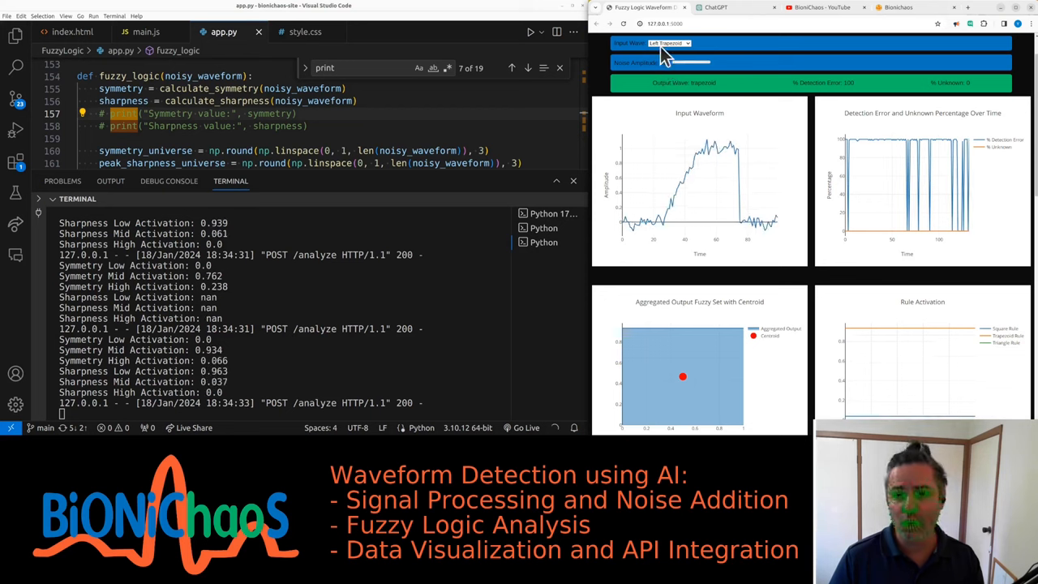
pyautogui.click(669, 43)
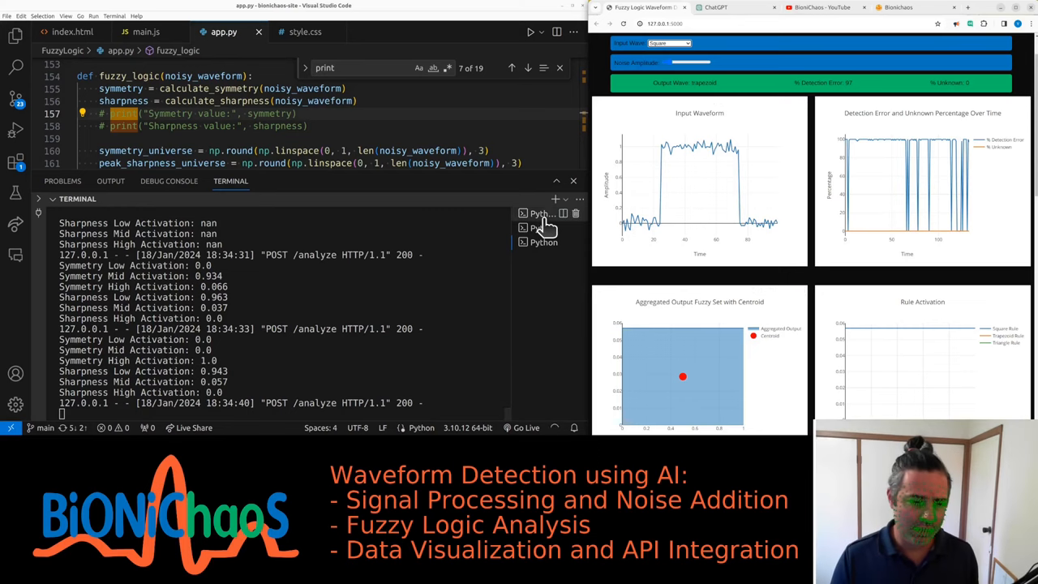
pyautogui.click(668, 43)
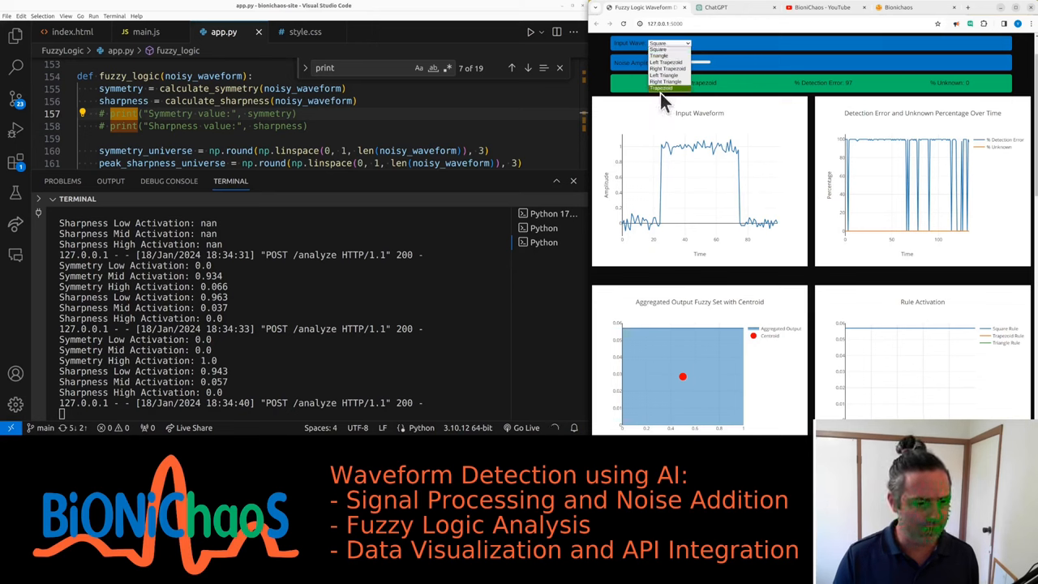
pyautogui.click(662, 87)
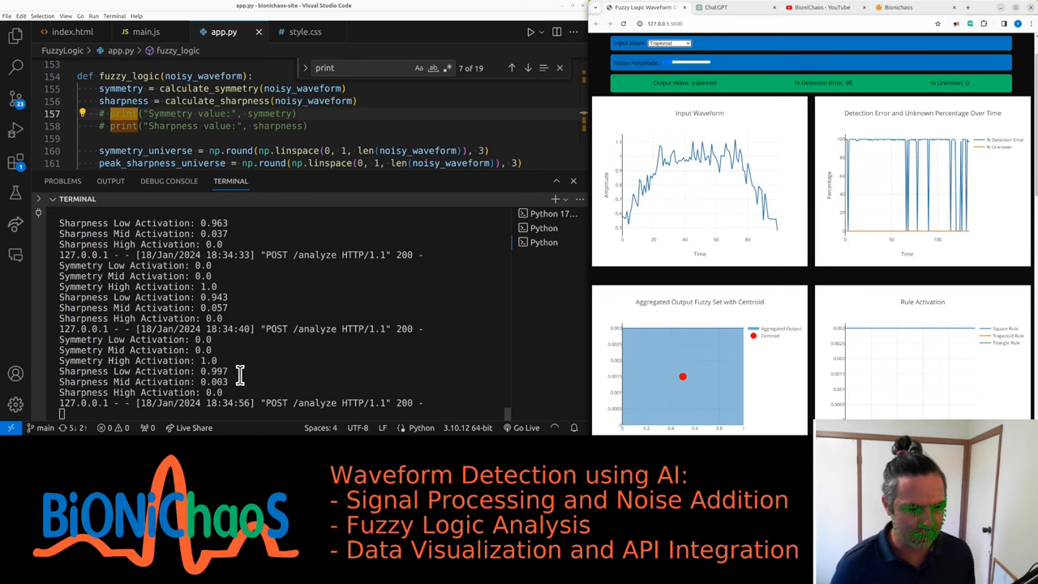
pyautogui.moveTo(351, 241)
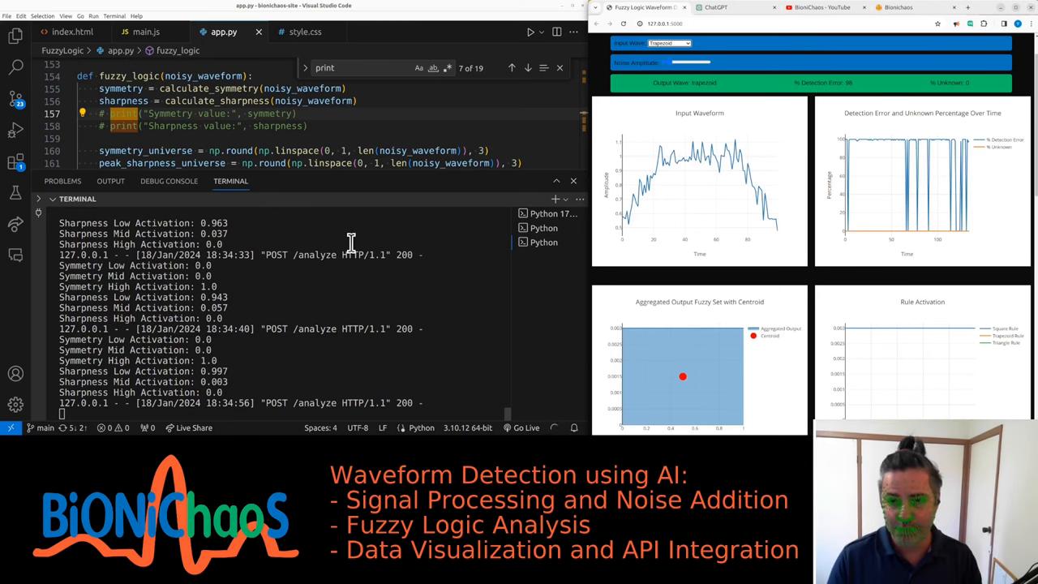
pyautogui.moveTo(631, 104)
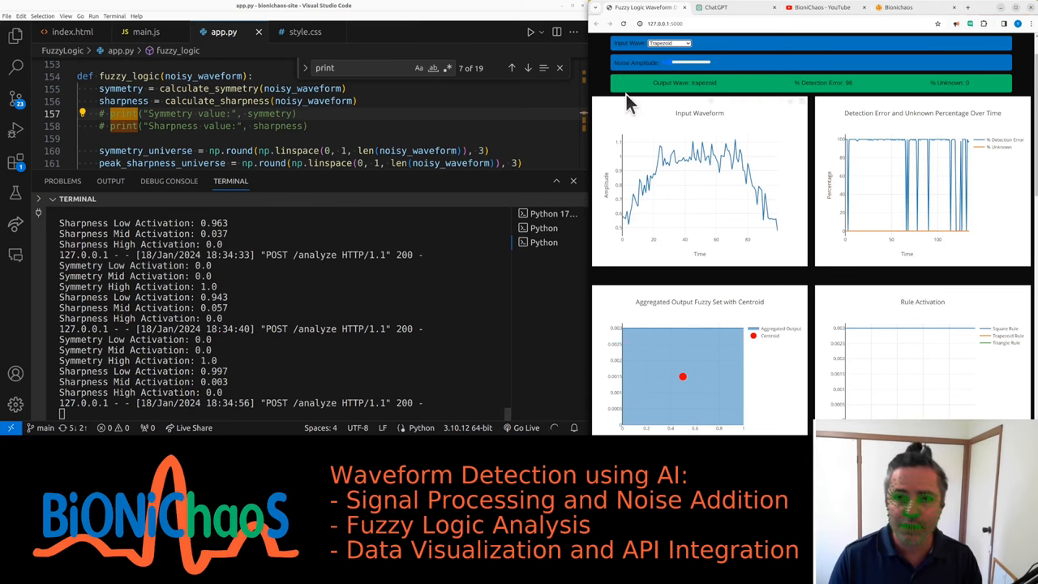
# - Ask ChatGPT to overlay the printed activation levels as dots on the symmetry and sharpness charts
pyautogui.click(714, 7)
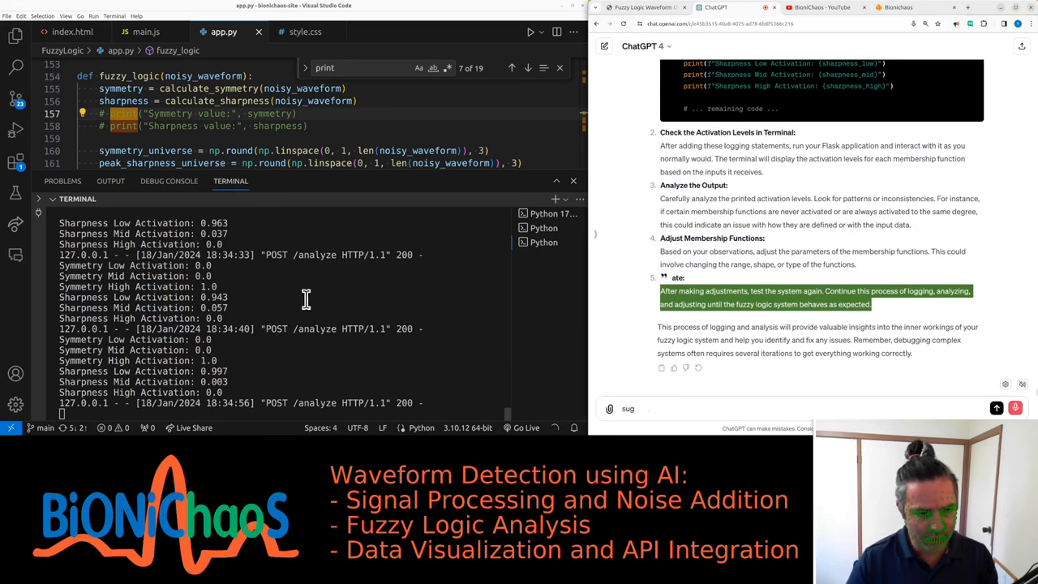
pyautogui.write('printing')
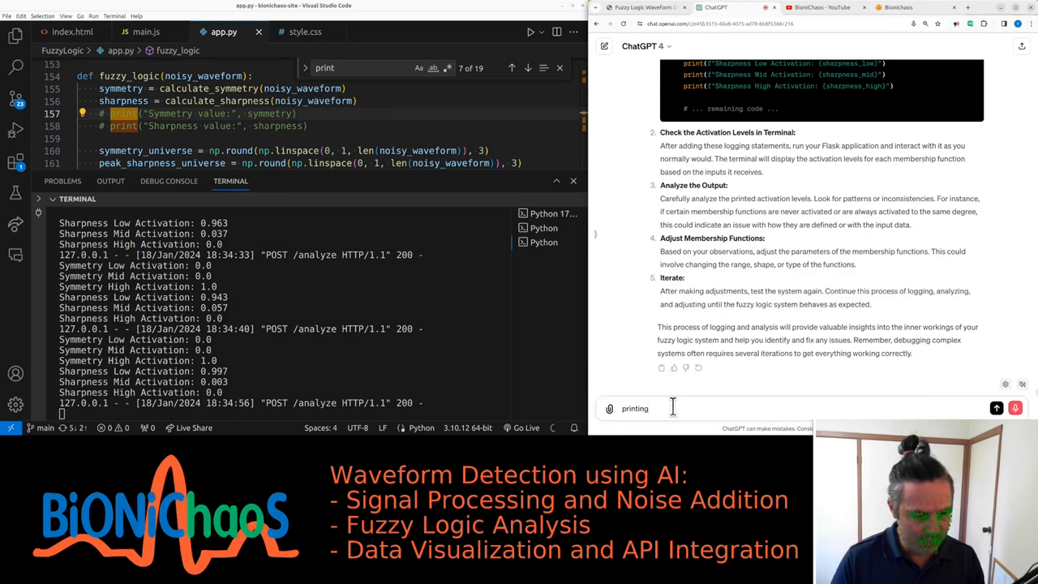
pyautogui.write('the activation level sounds good')
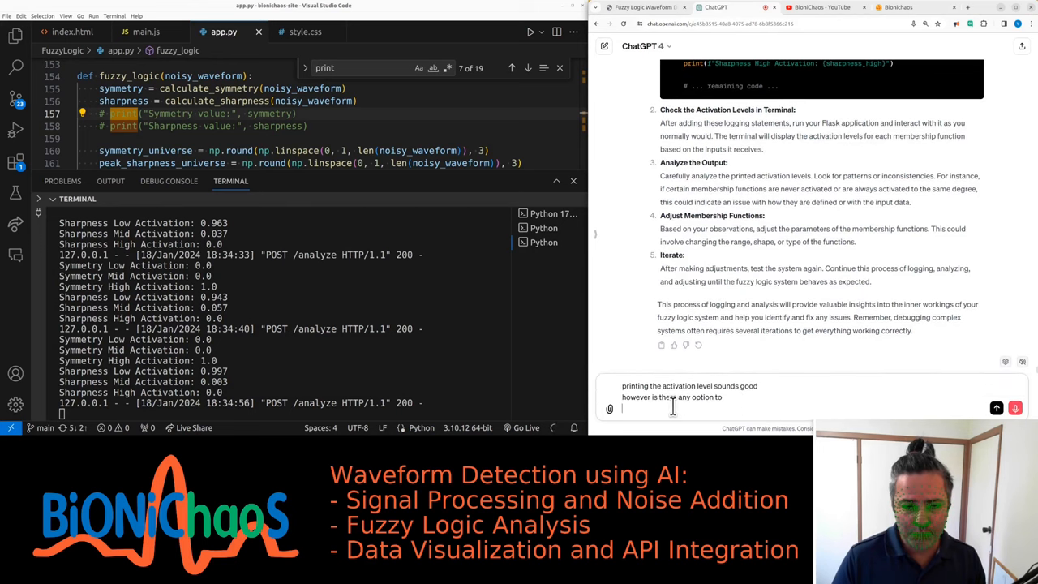
pyautogui.write('plot the actual numbers')
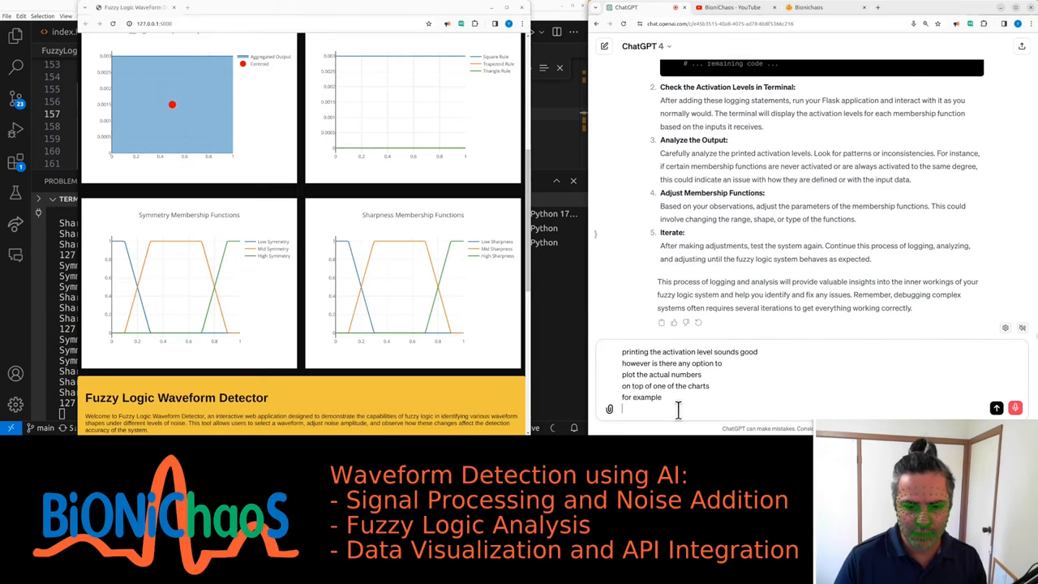
pyautogui.write('can we overlay')
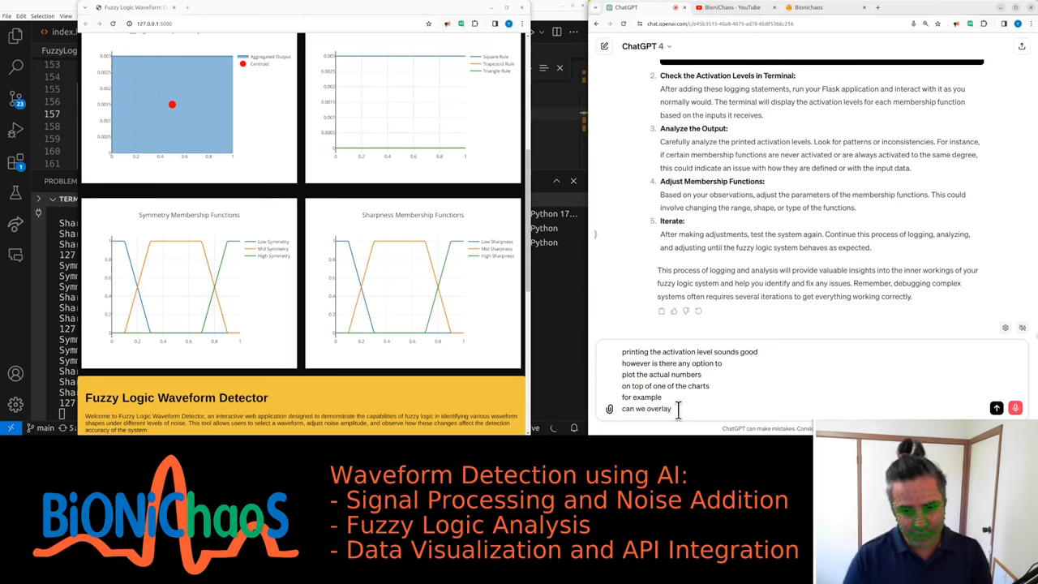
pyautogui.write('these values')
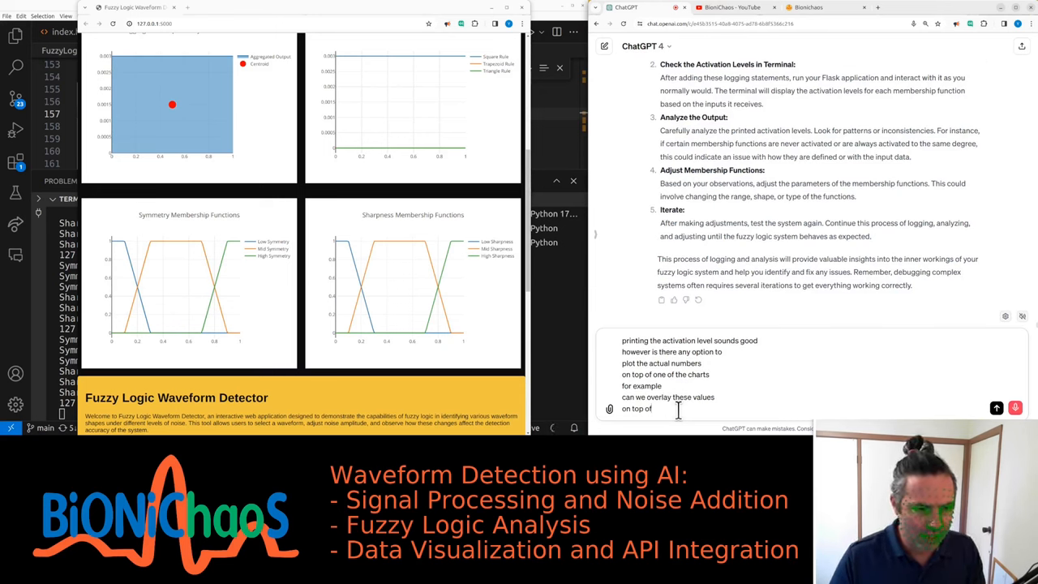
pyautogui.write('the symmetry and sharpness membership functions')
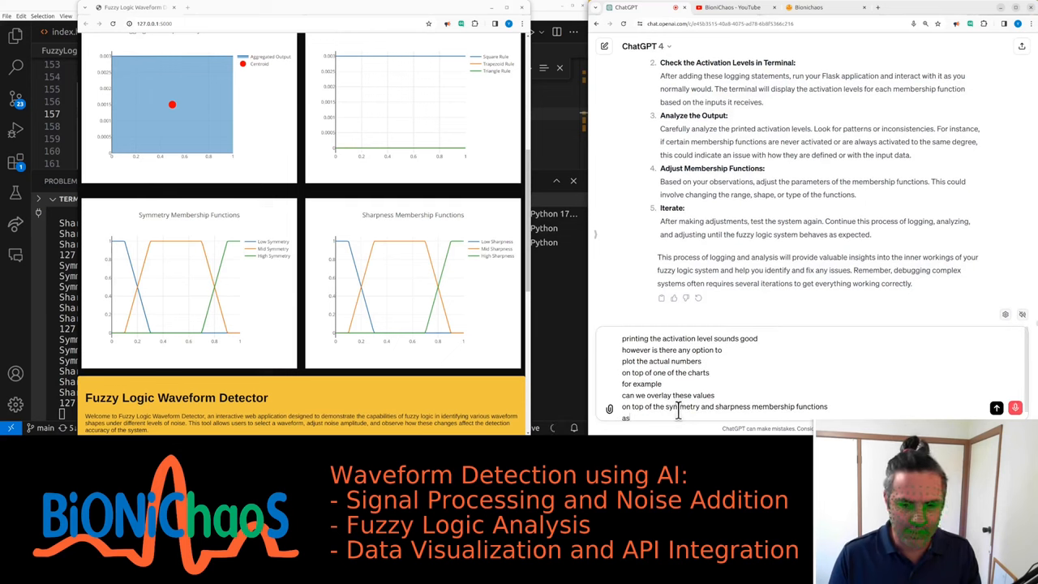
pyautogui.write('dots')
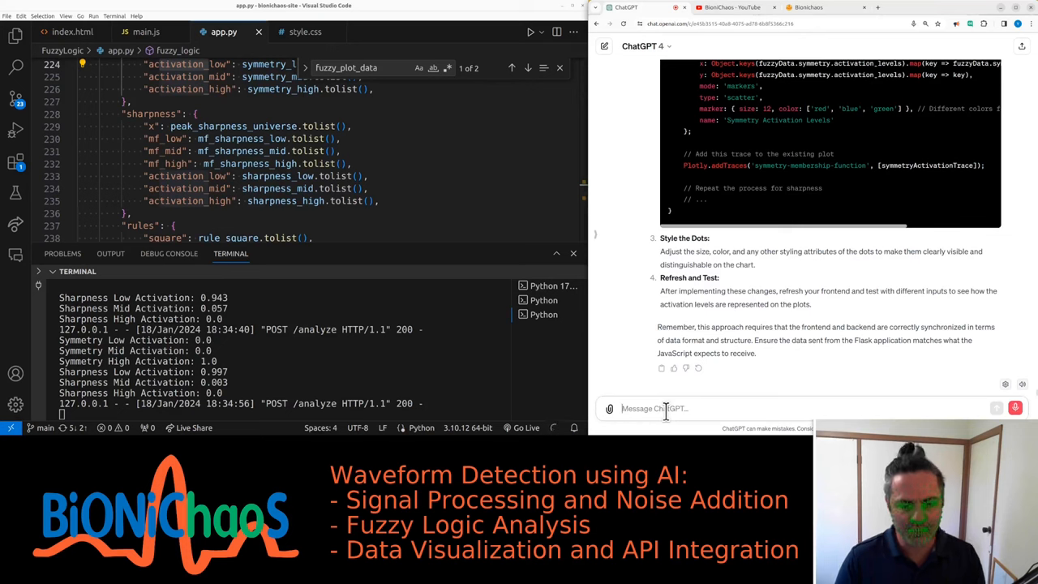
# - Tell ChatGPT the backend already sends those values and to check the pasted Python code
pyautogui.write('okay can you check the pipe and goat')
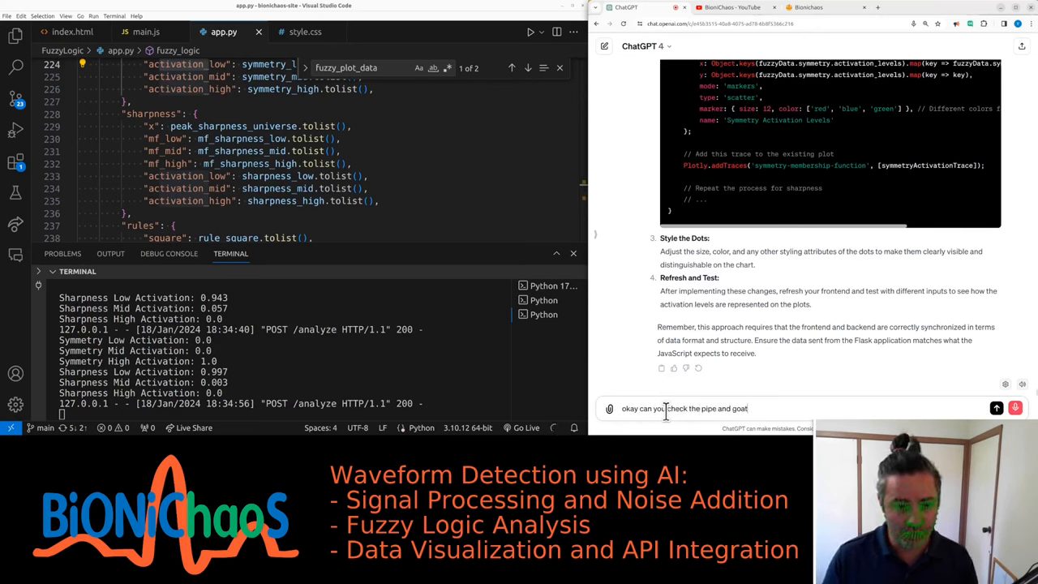
pyautogui.write('we already')
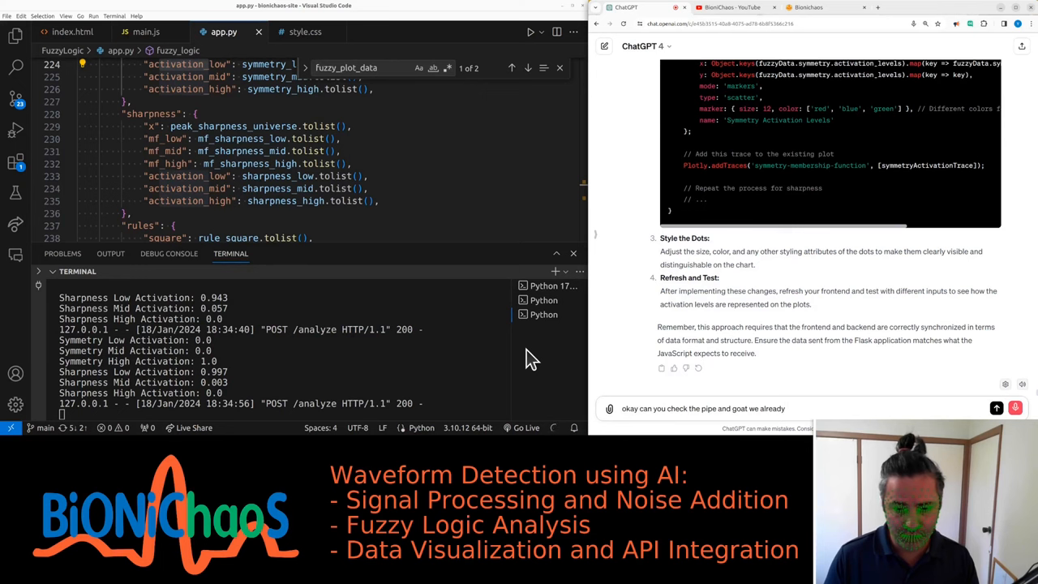
pyautogui.write('sending those')
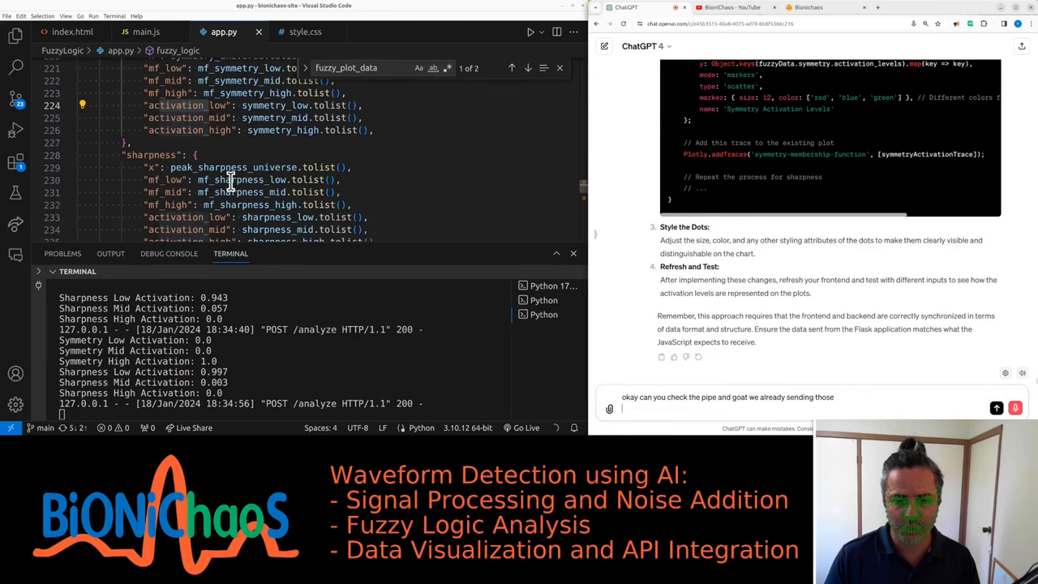
pyautogui.write('we already doing it')
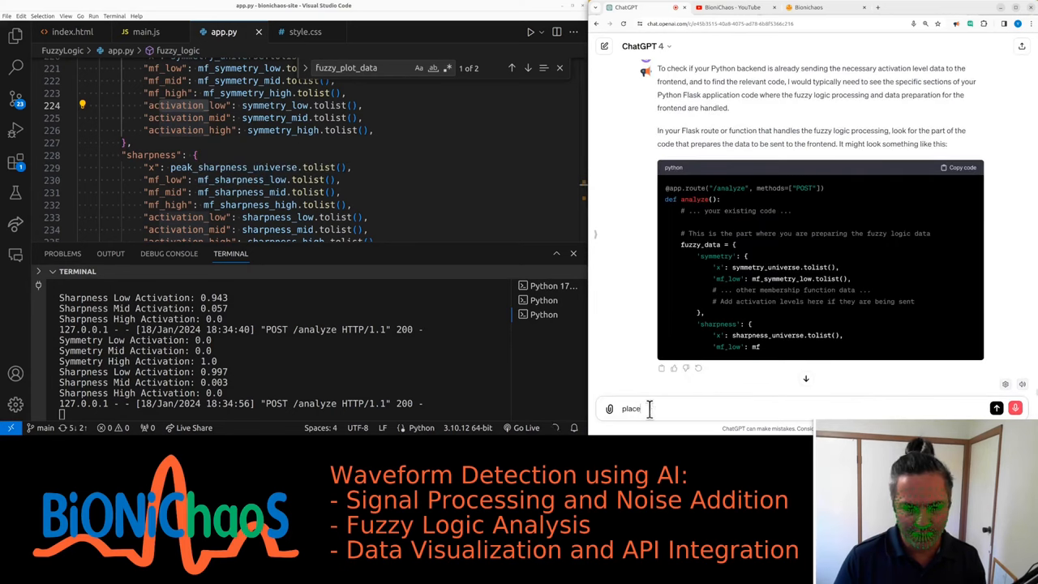
pyautogui.write('check above you')
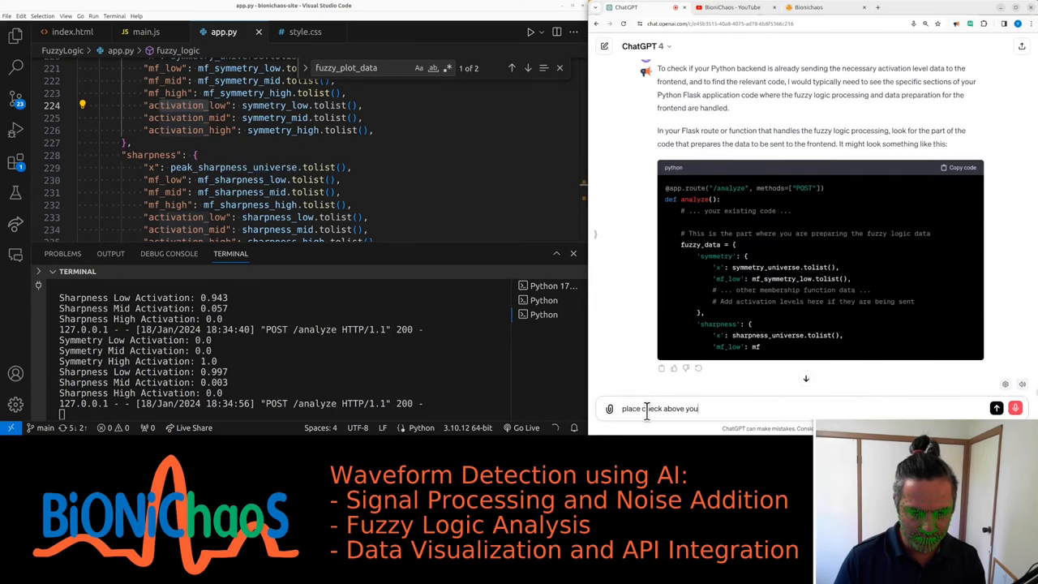
pyautogui.write('should have the python code')
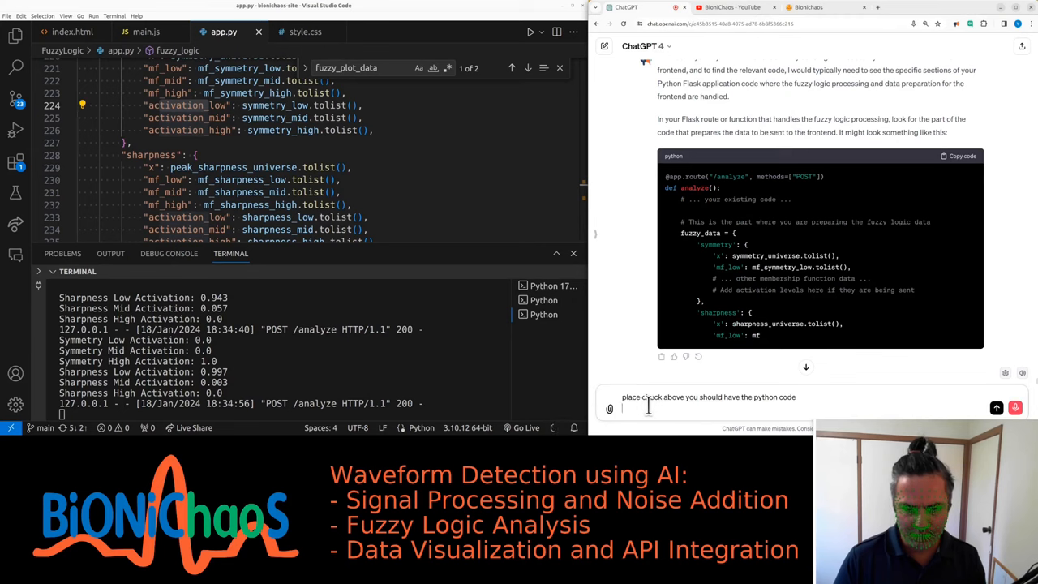
pyautogui.write('let me know if you have')
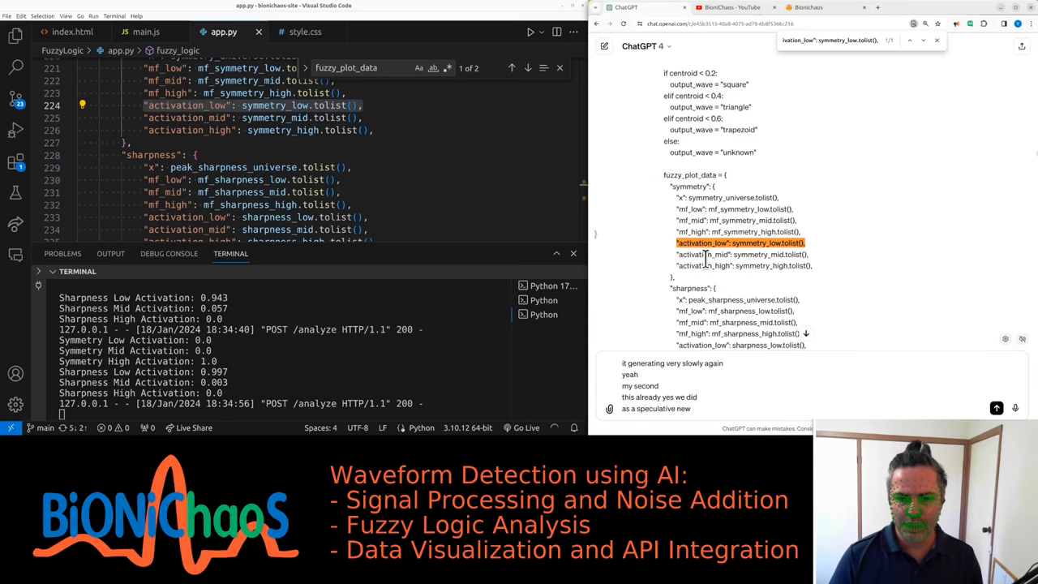
pyautogui.scroll(-3)
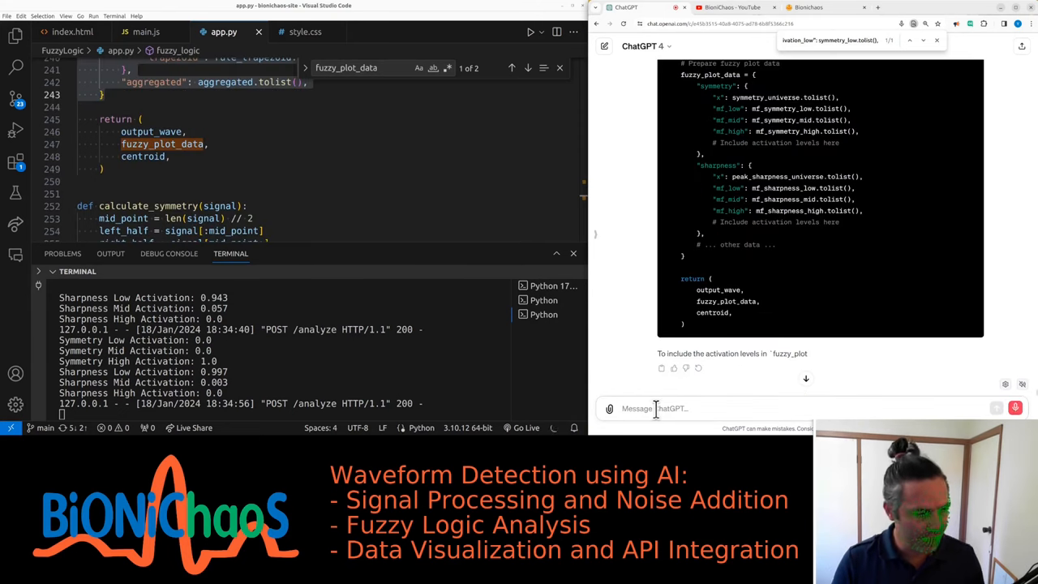
pyautogui.write('ly have the code here')
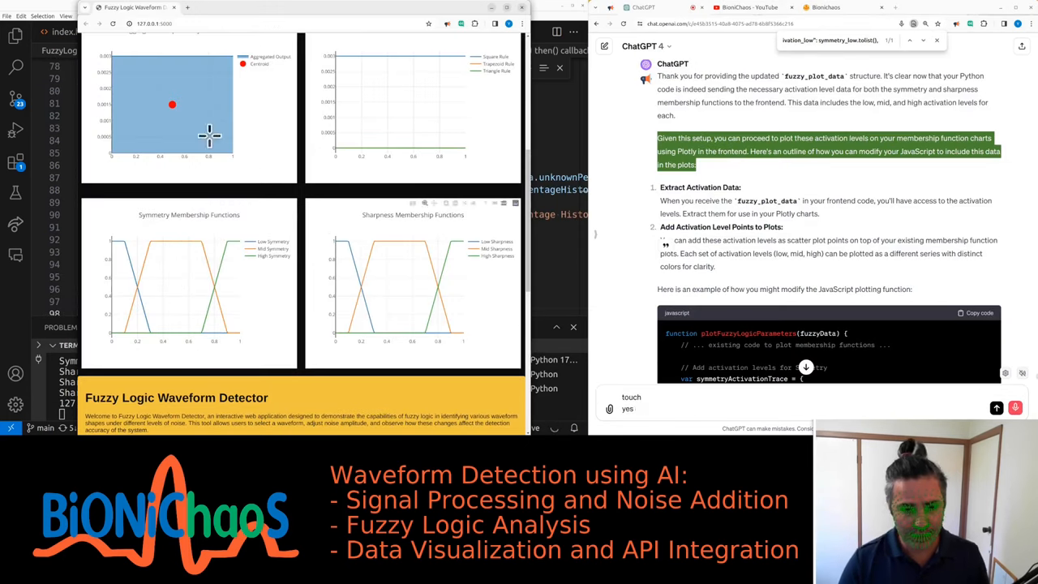
# - Finish the note about adding the values to the plots, then inspect a chart element
pyautogui.write('those should be')
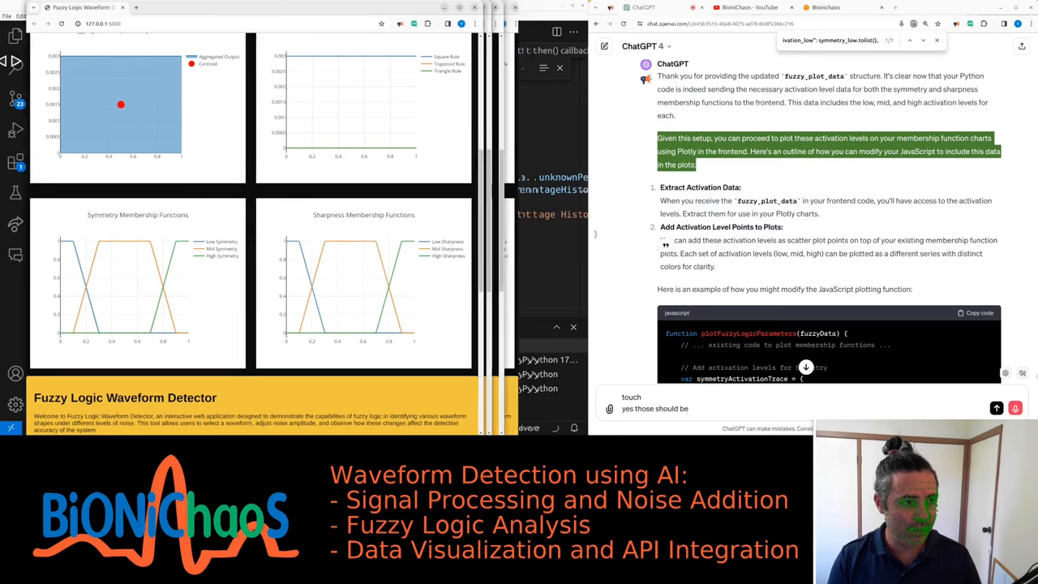
pyautogui.write('to plots')
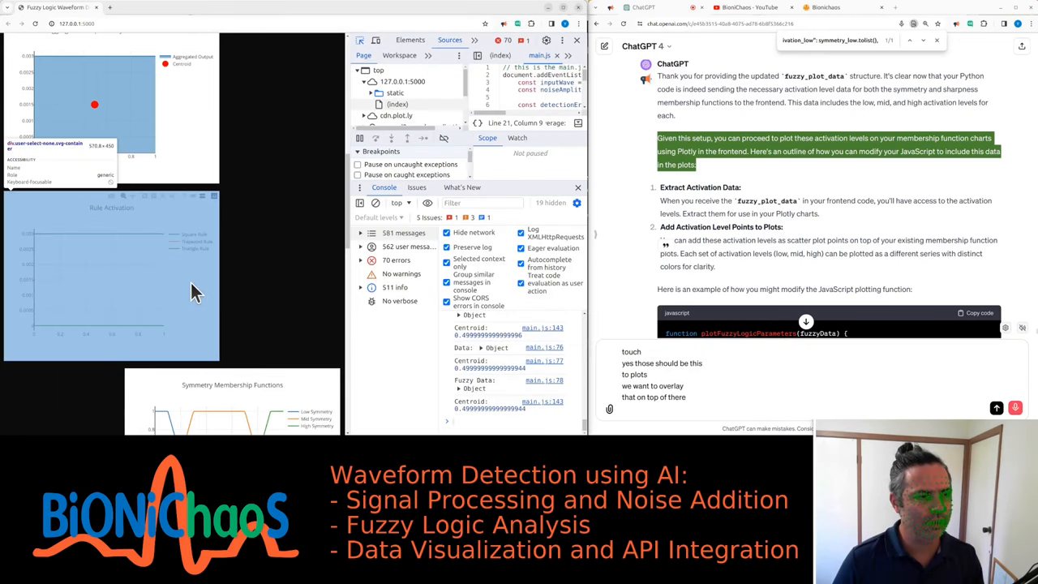
pyautogui.click(410, 40)
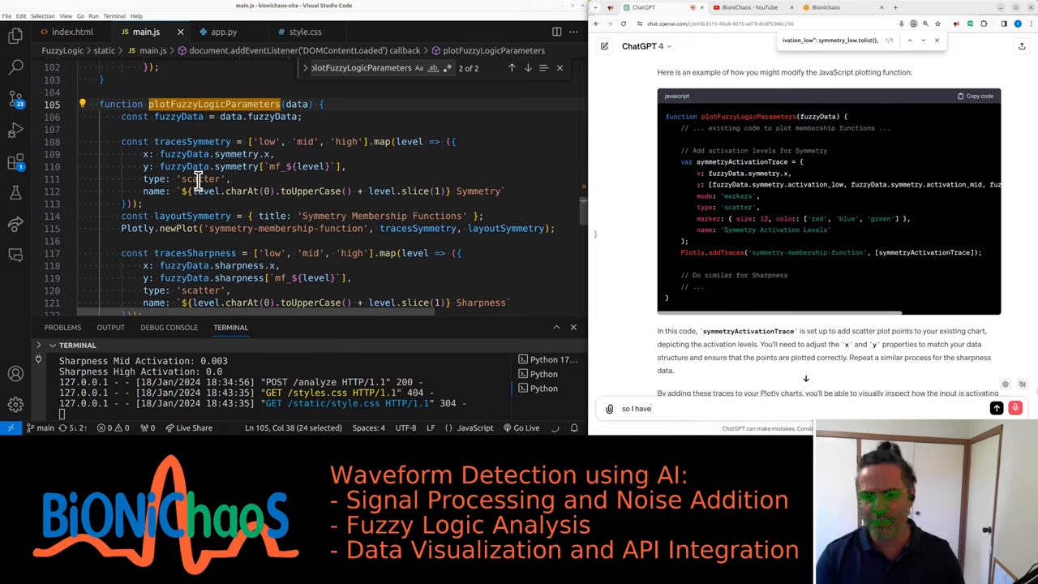
# - Draft a follow-up about adding the scatter plot and removing the original symmetry plot
pyautogui.write('the scatter plot and we also')
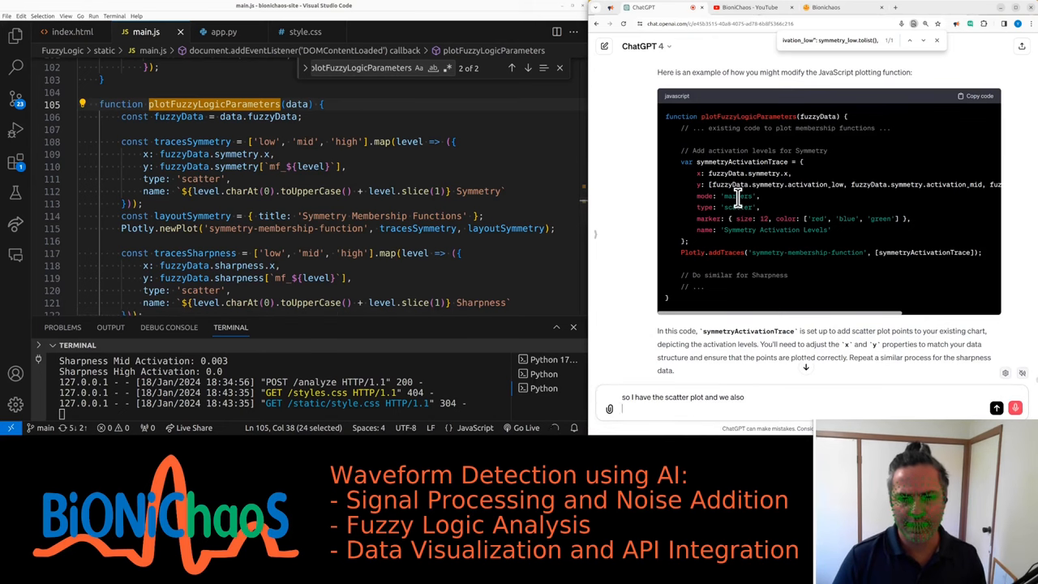
pyautogui.write('adding this Markus')
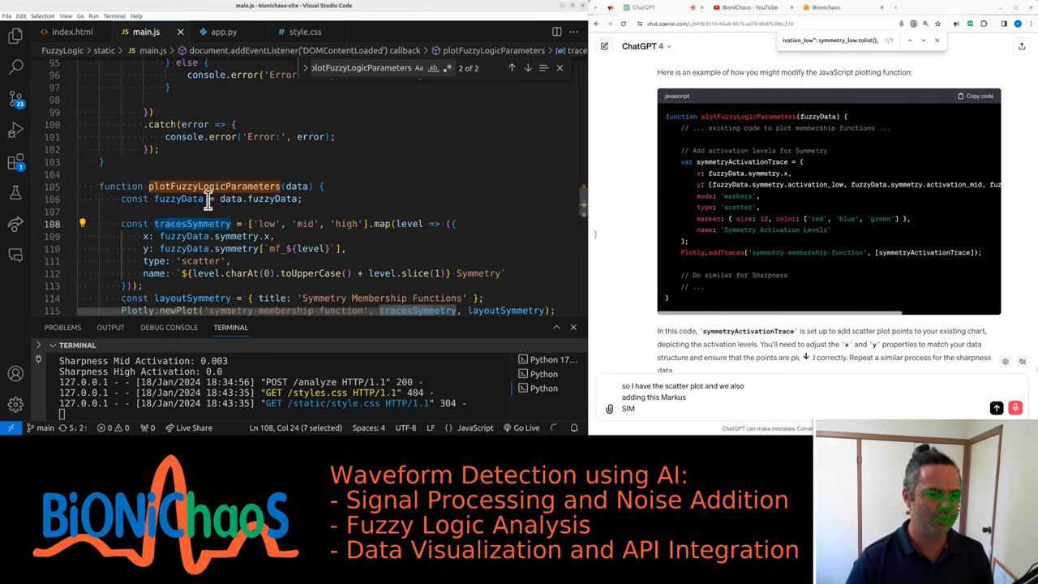
pyautogui.scroll(-3)
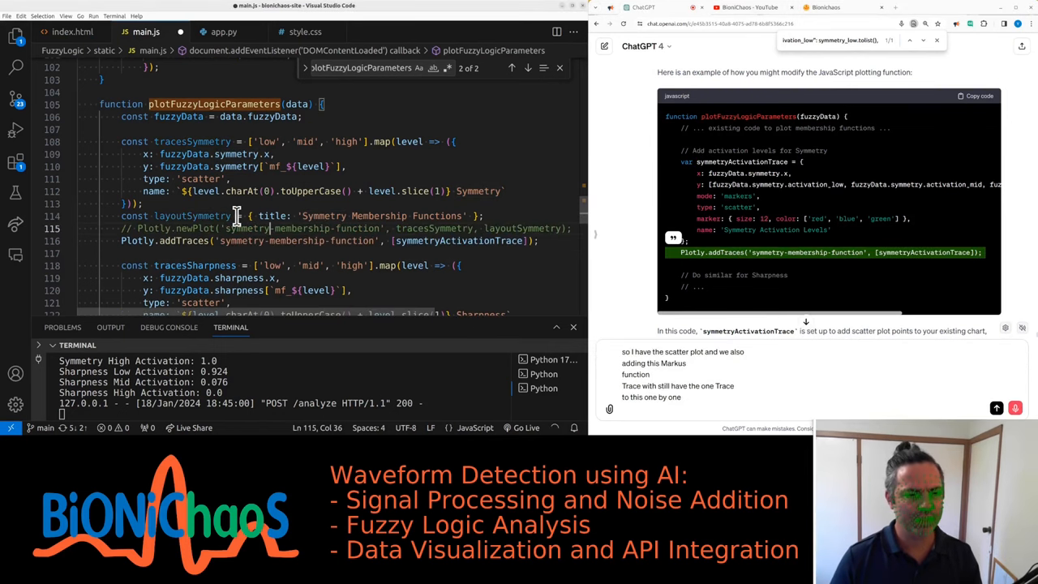
pyautogui.write('get rid of deaths transmission')
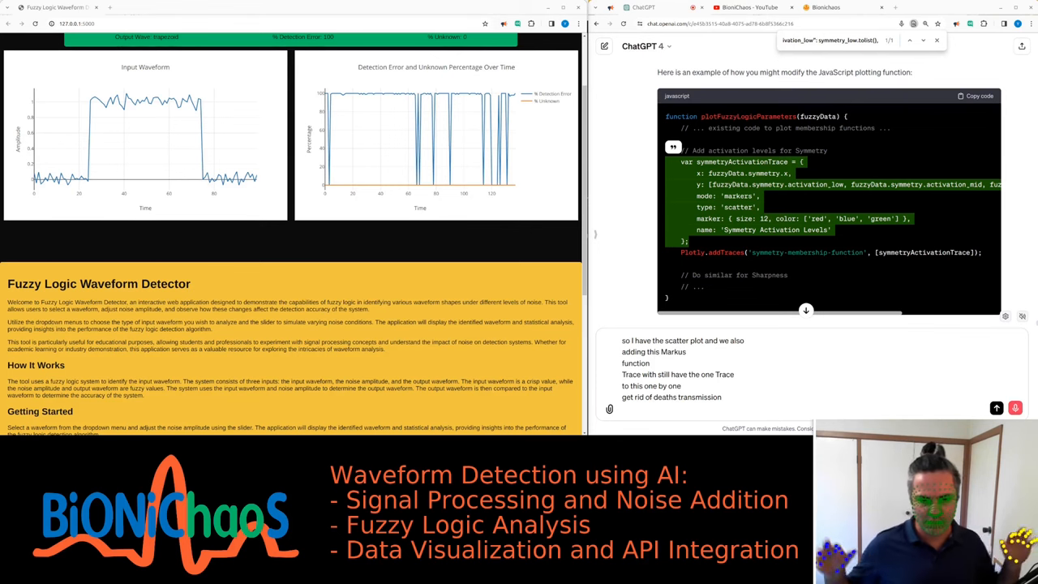
pyautogui.write('to relax')
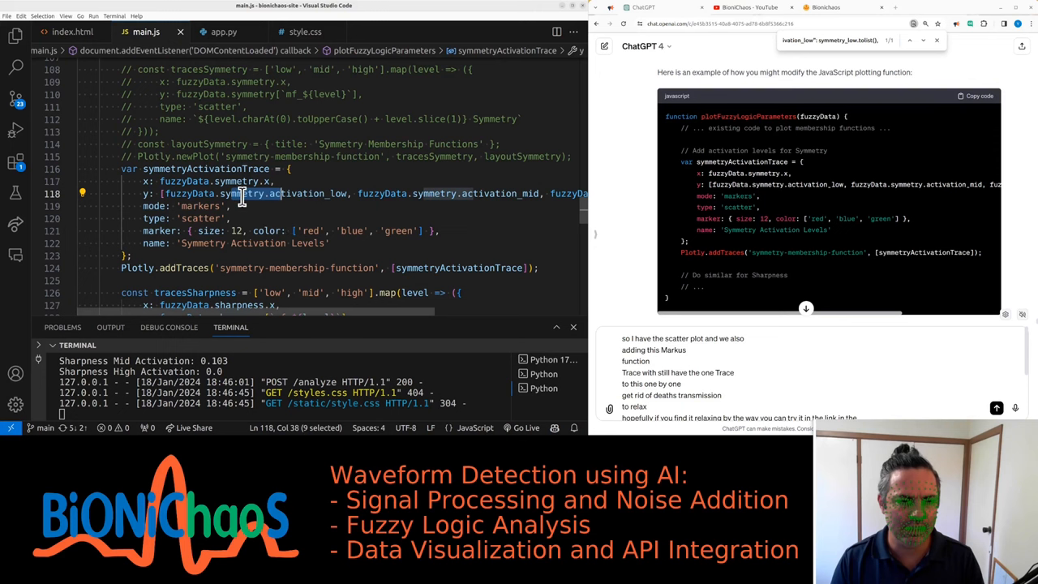
# - Review the app.py backend code by scrolling up through it
pyautogui.click(224, 31)
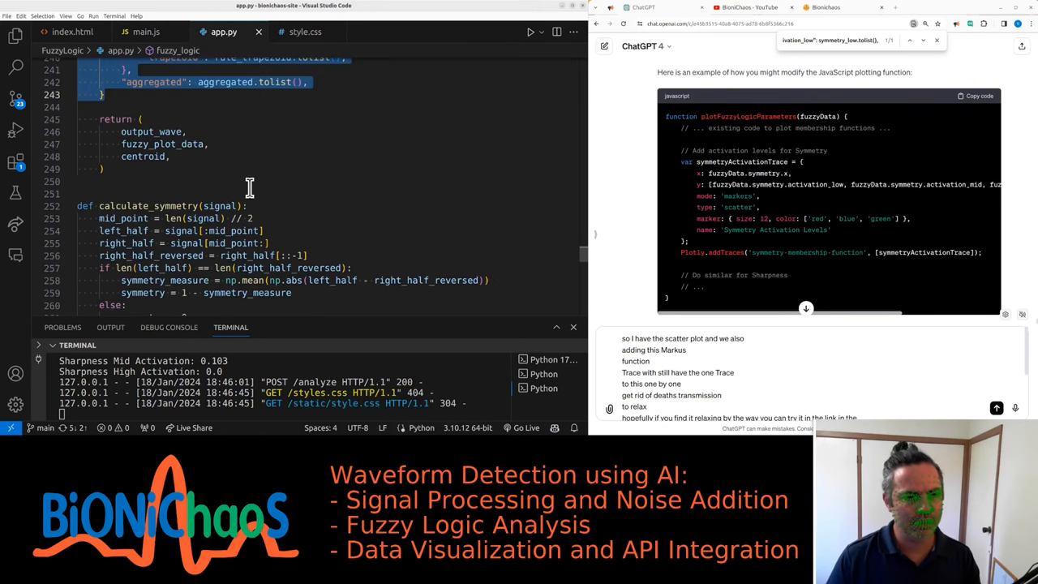
pyautogui.scroll(3)
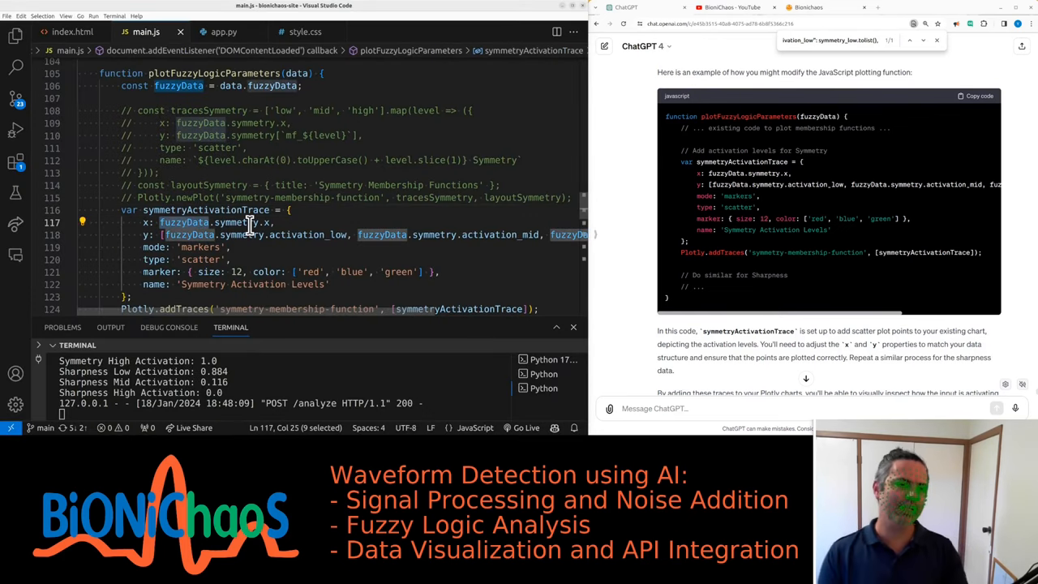
pyautogui.scroll(3)
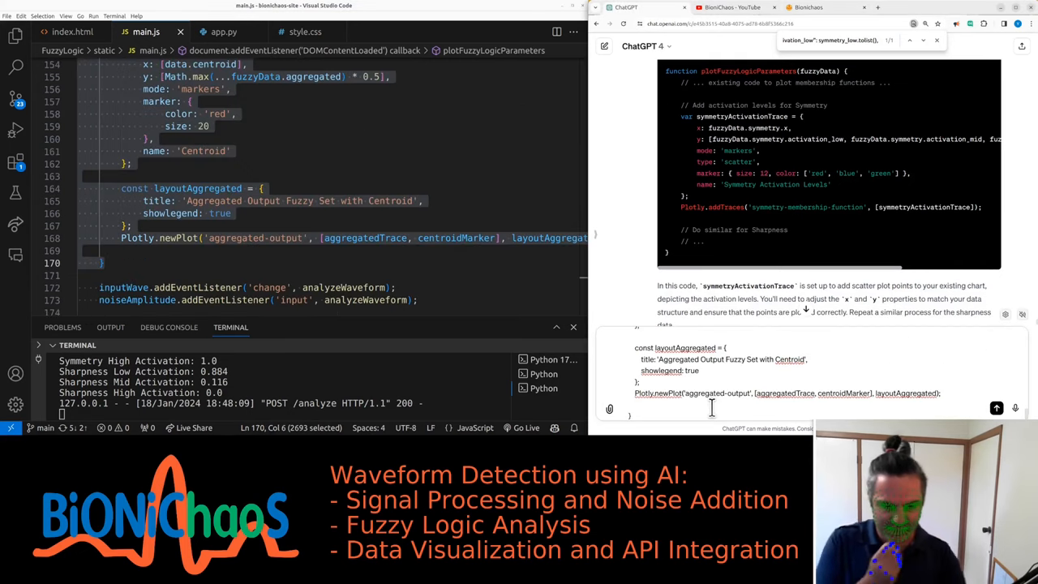
pyautogui.moveTo(996, 409)
pyautogui.write('I ge')
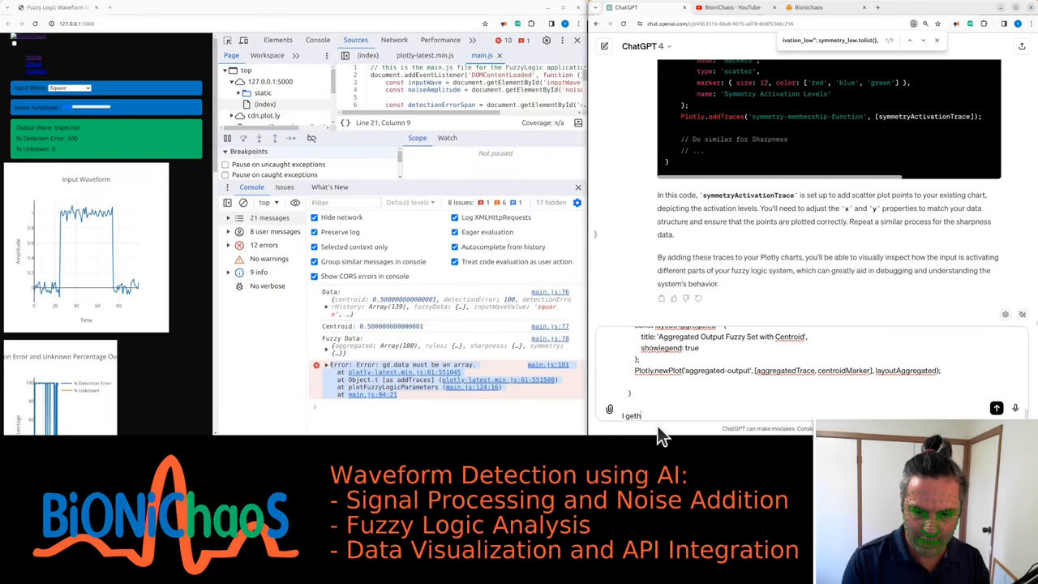
# - Report the 'gd.data must be an array' error from the pasted plotting code
pyautogui.write('this e')
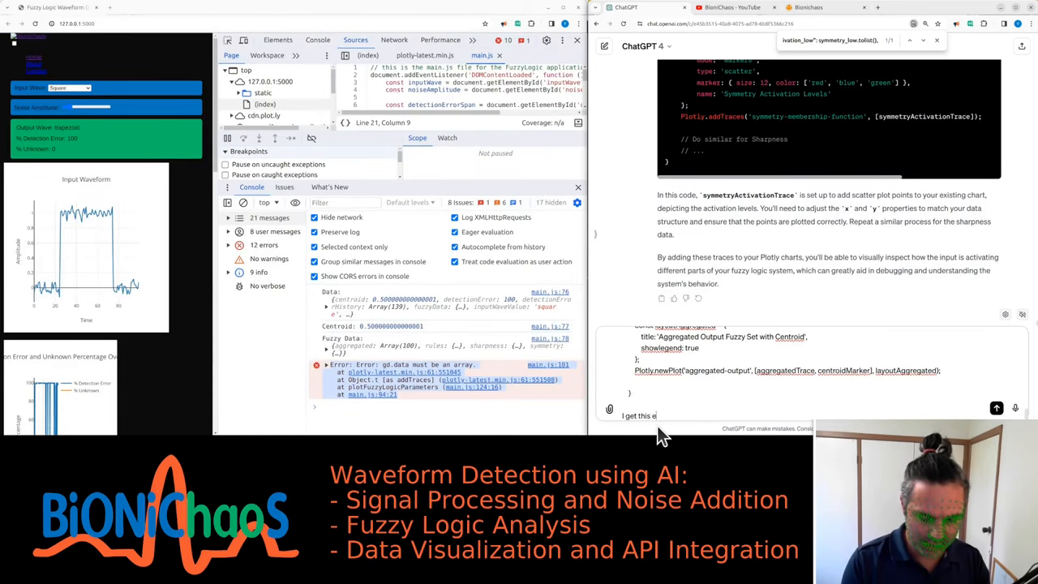
pyautogui.write('error around')
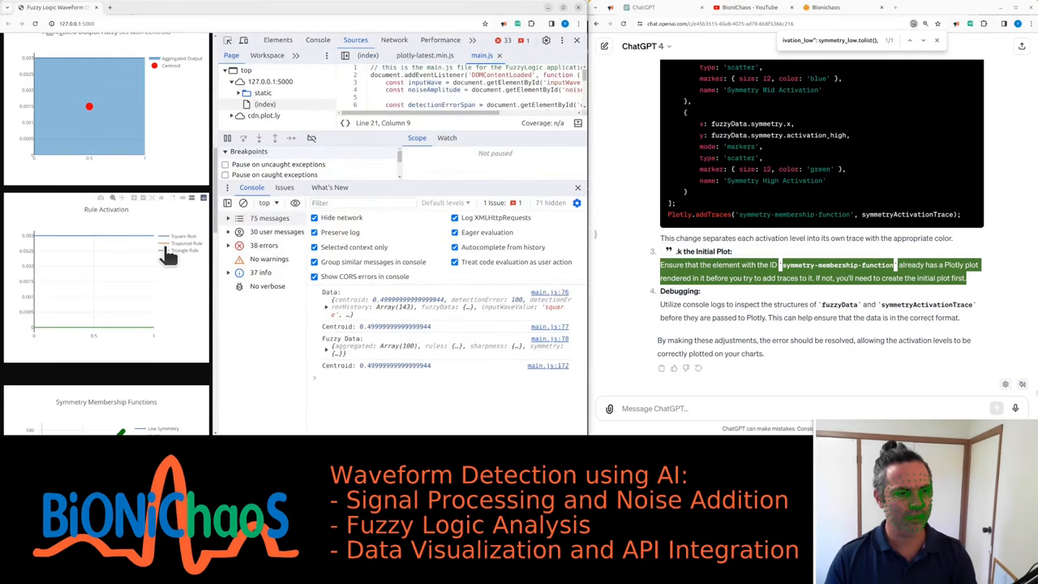
# - Check the activation dots on the Symmetry chart and close the developer tools
pyautogui.scroll(-3)
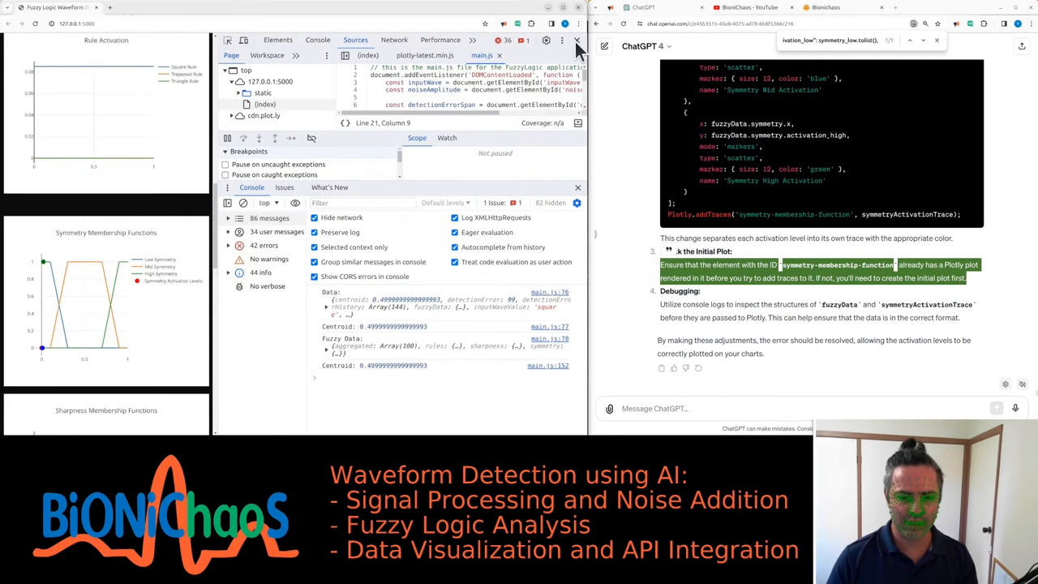
pyautogui.click(576, 41)
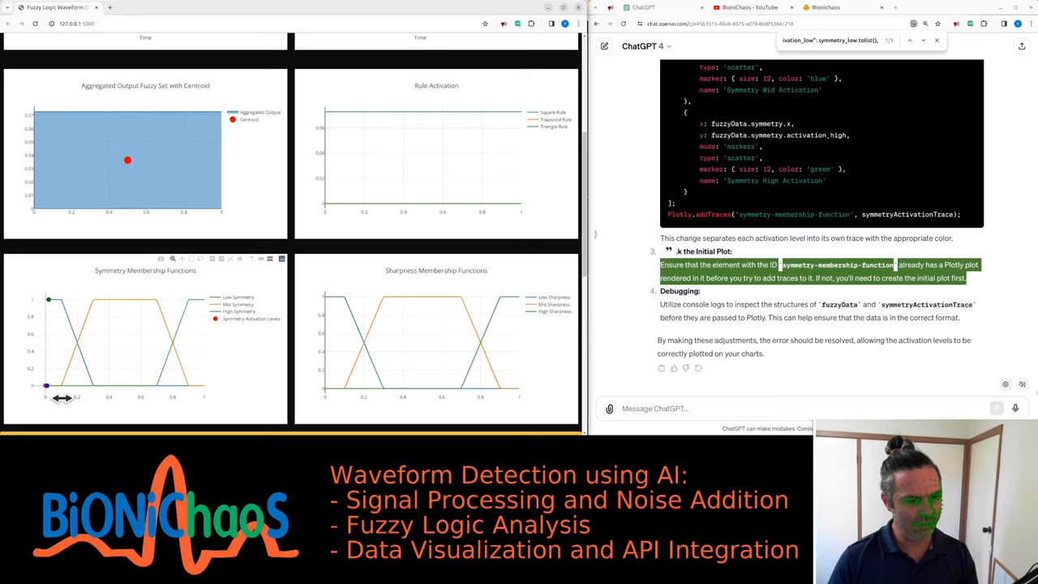
pyautogui.scroll(3)
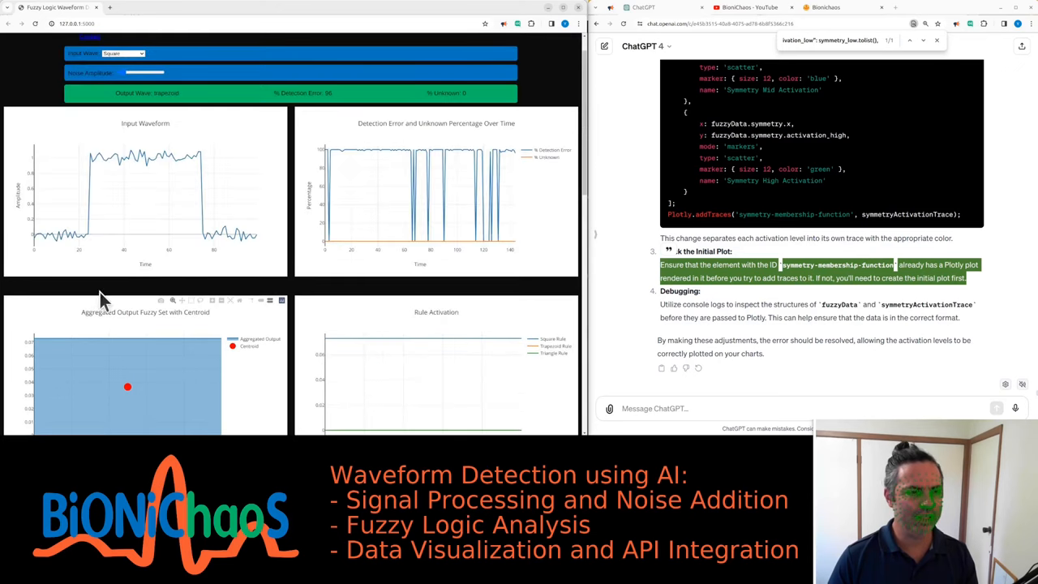
pyautogui.scroll(-3)
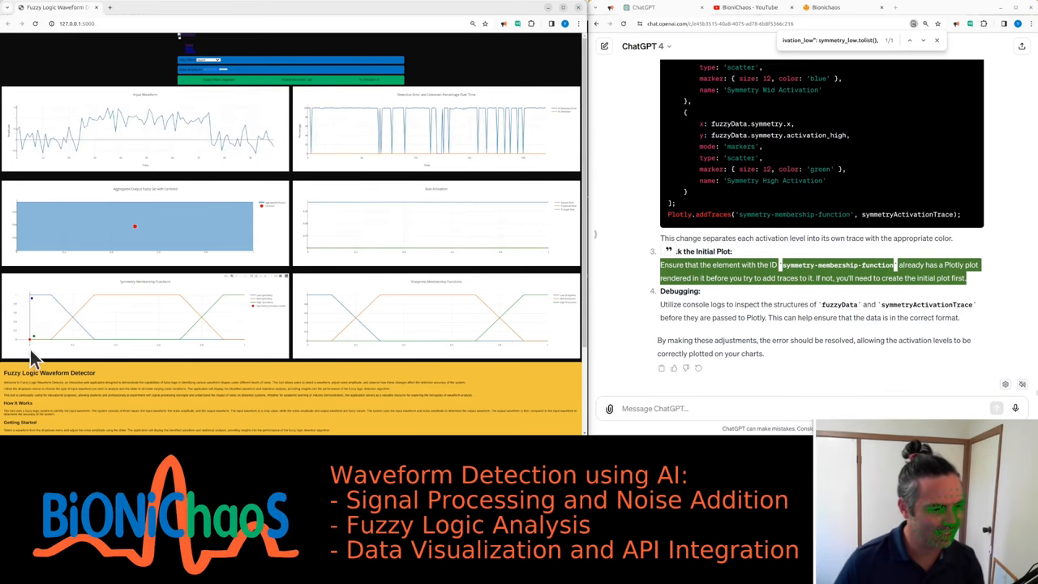
pyautogui.moveTo(272, 316)
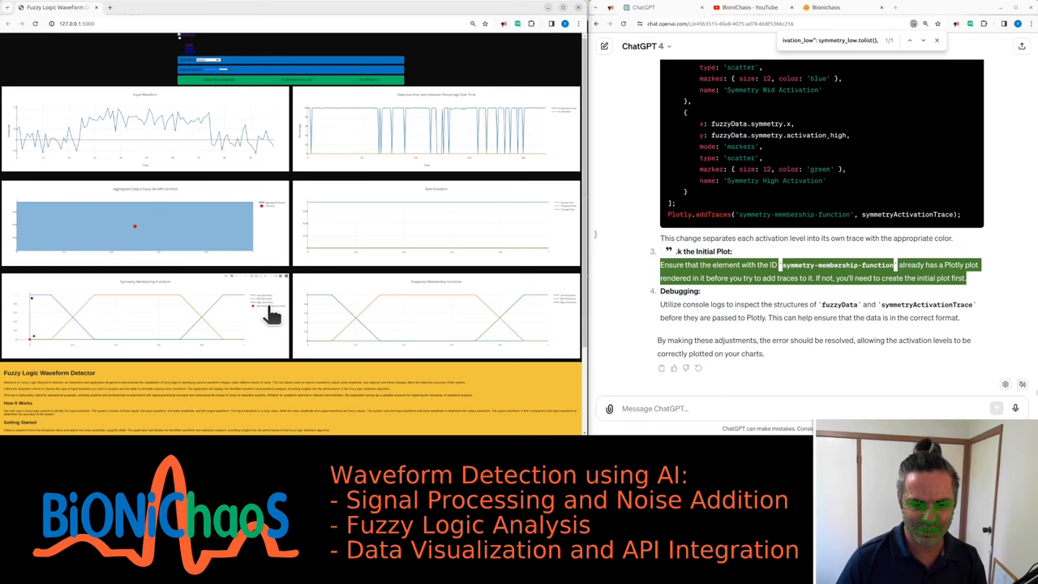
pyautogui.moveTo(62, 288)
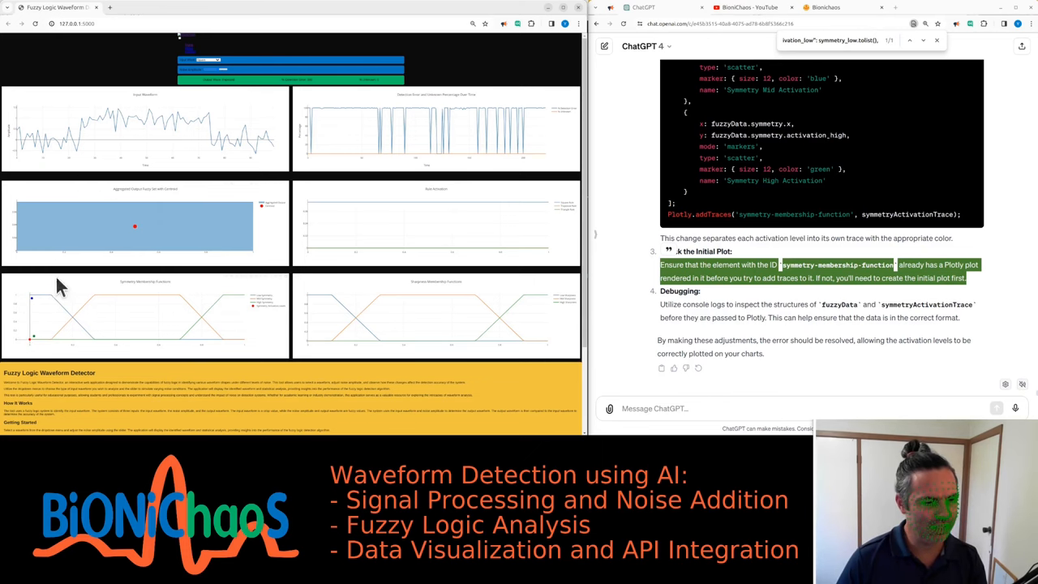
pyautogui.scroll(-3)
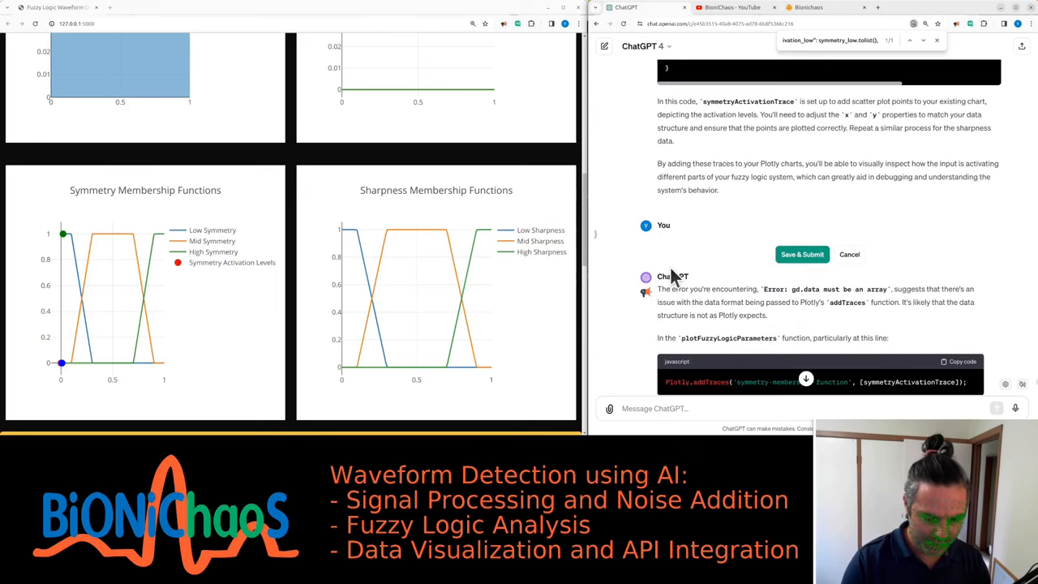
# - Submit the edited message saying it's working well
pyautogui.click(801, 254)
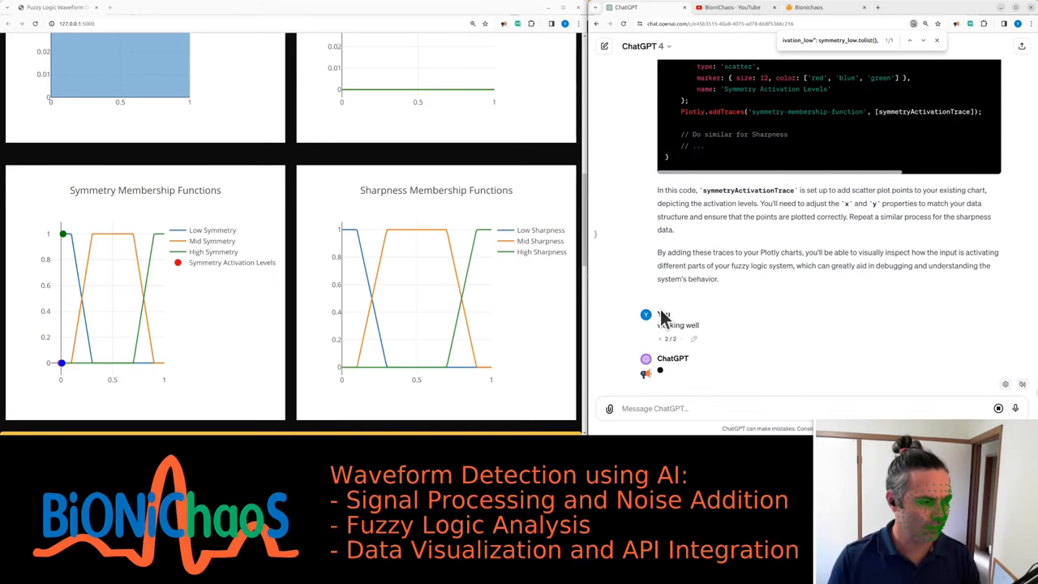